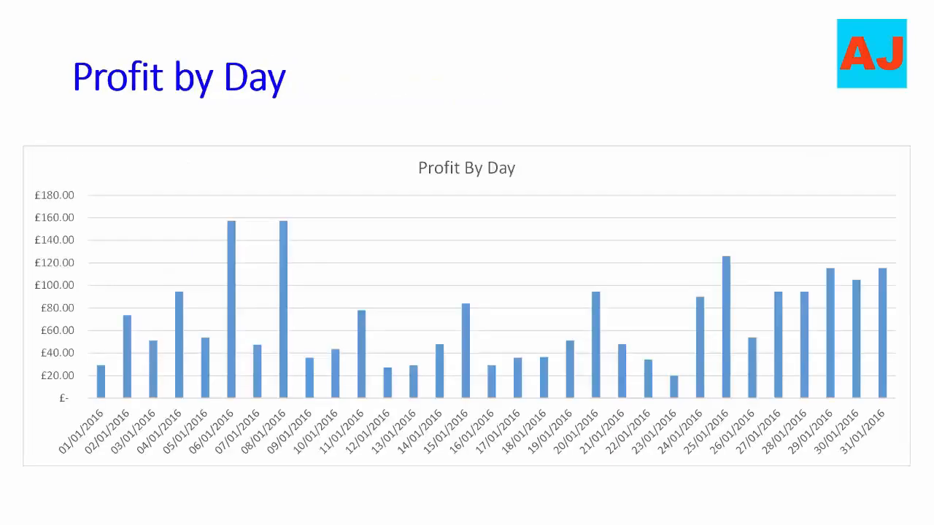
Advance the slideshow from the Profit by Day chart to Key Performance Data
key("Right")
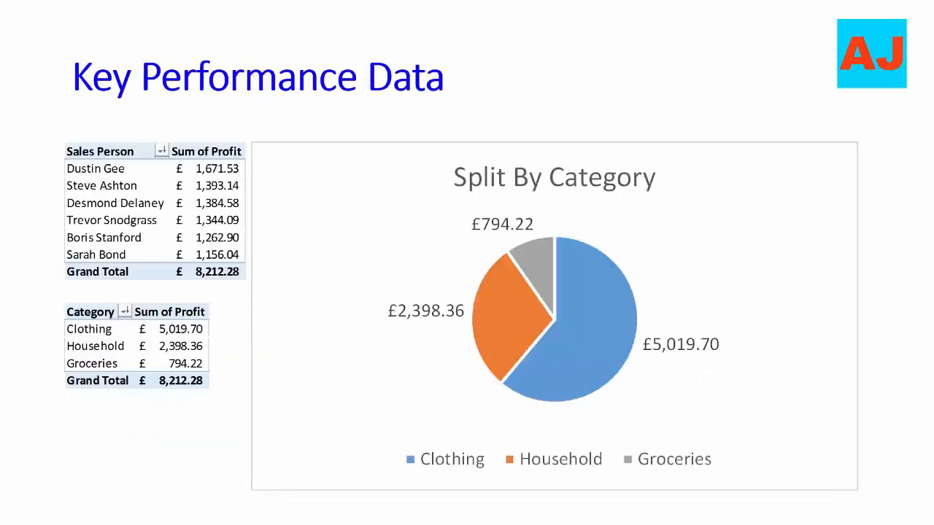